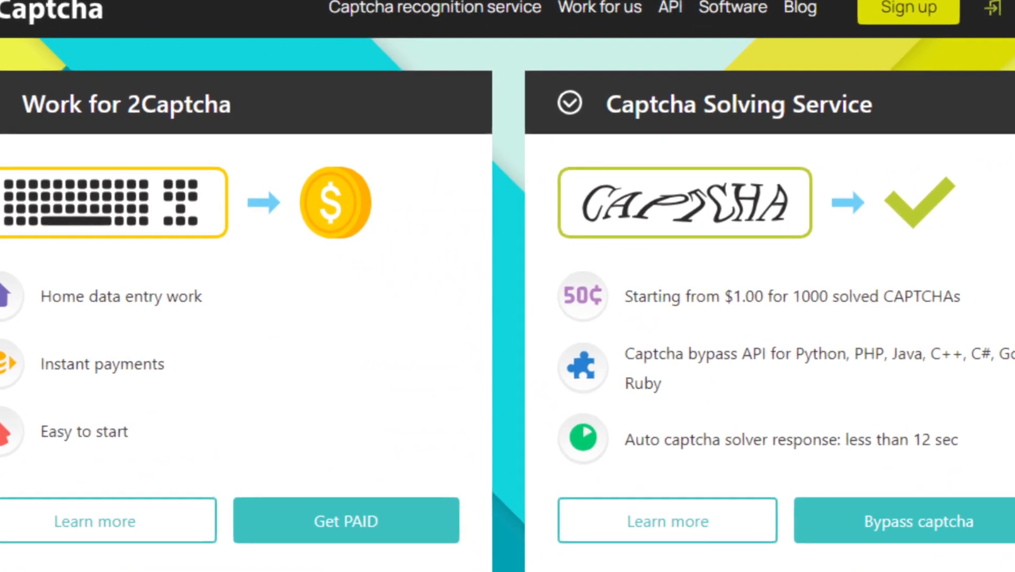
Start worker training via Get PAID and submit 89 for the first captcha.
scroll(down, 3)
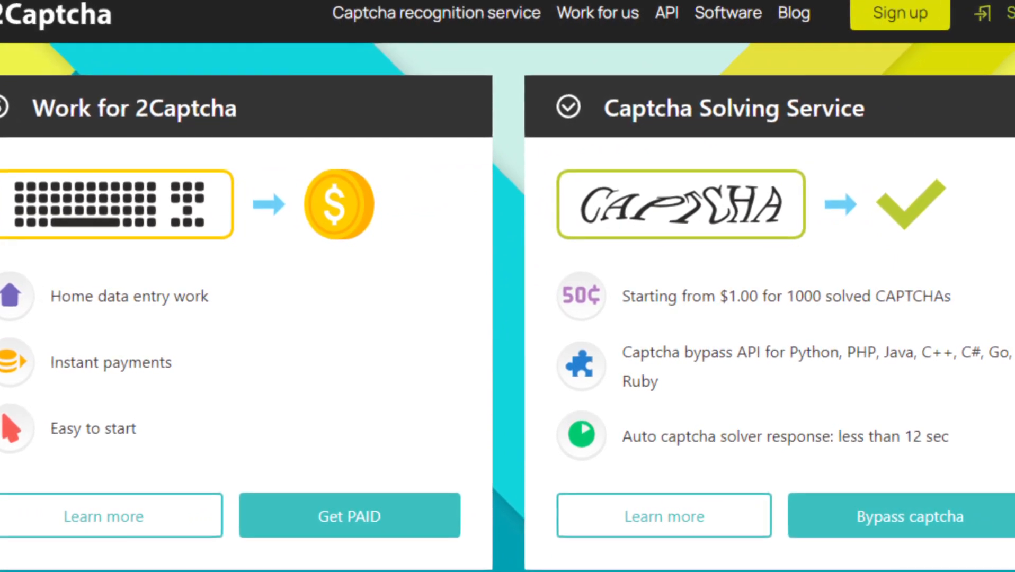
scroll(down, 3)
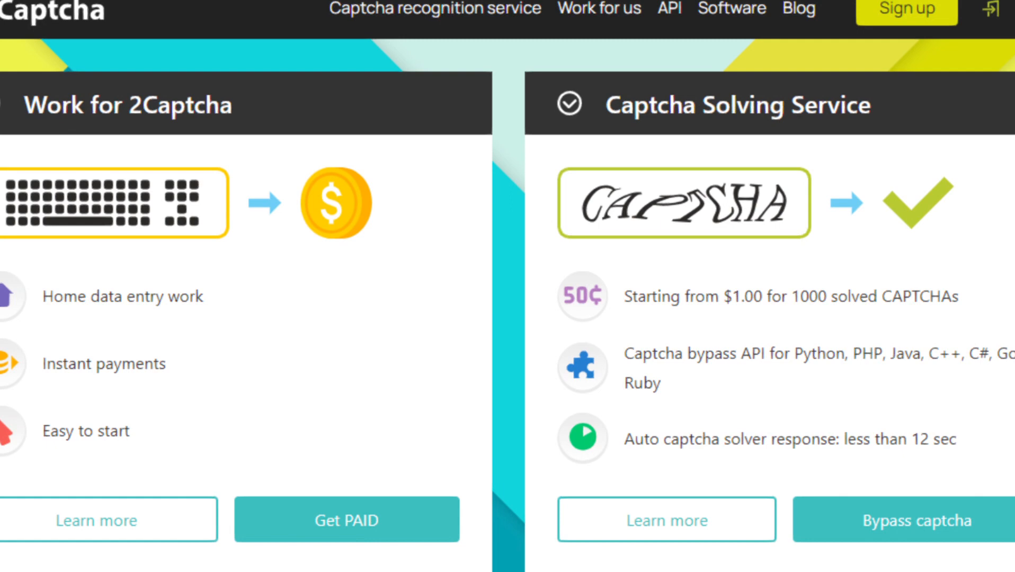
scroll(down, 3)
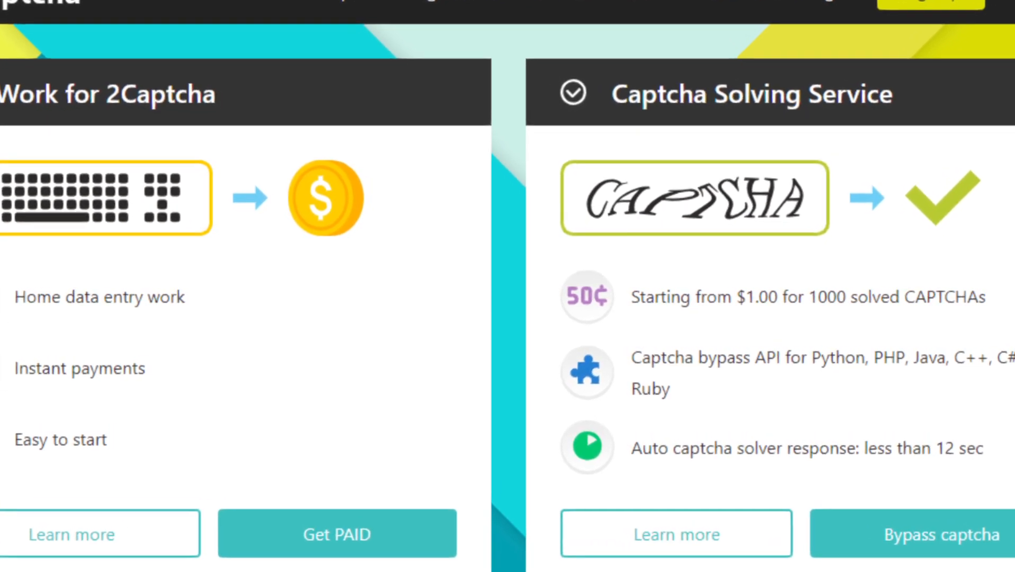
scroll(down, 3)
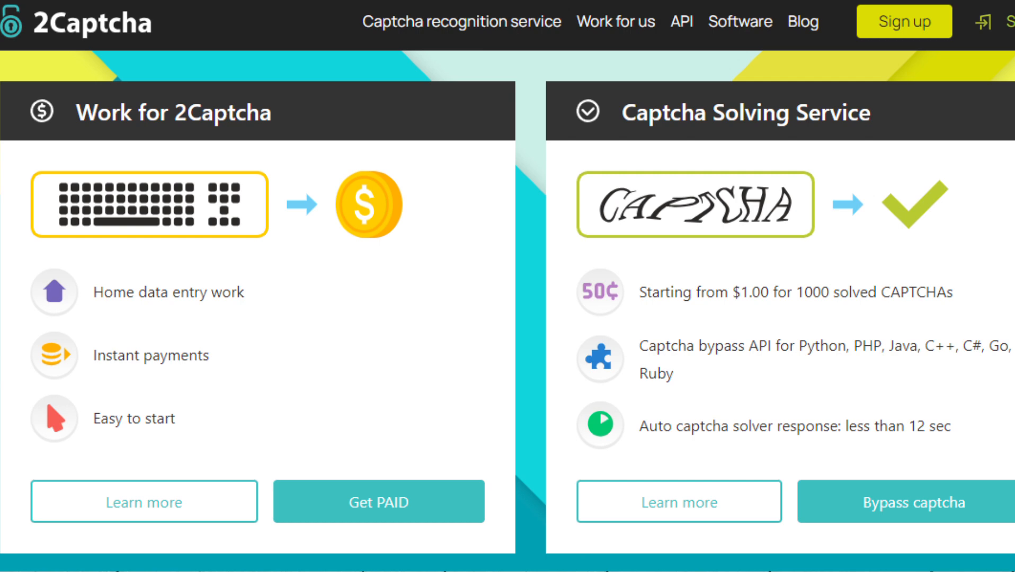
click(904, 21)
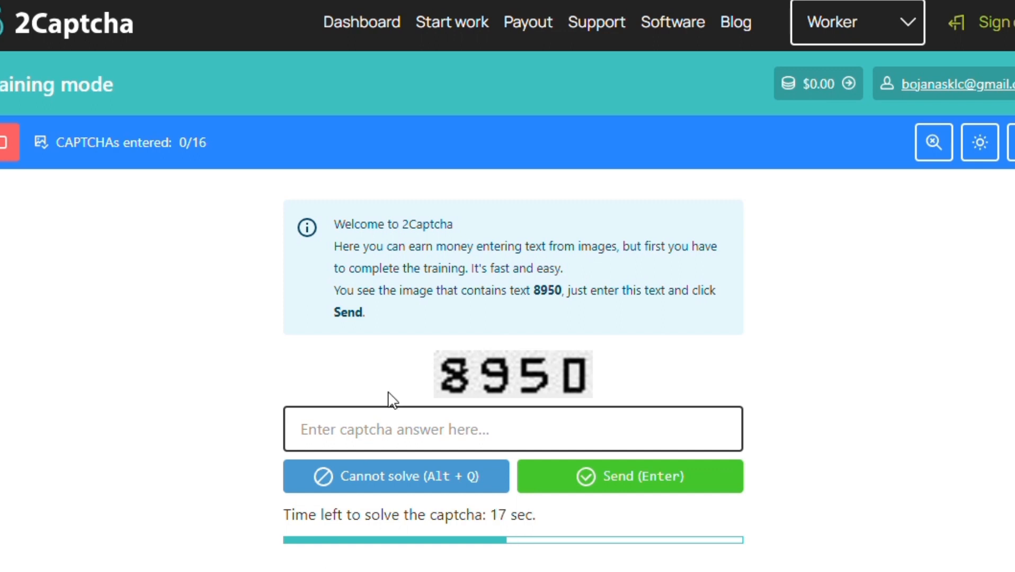
text(89)
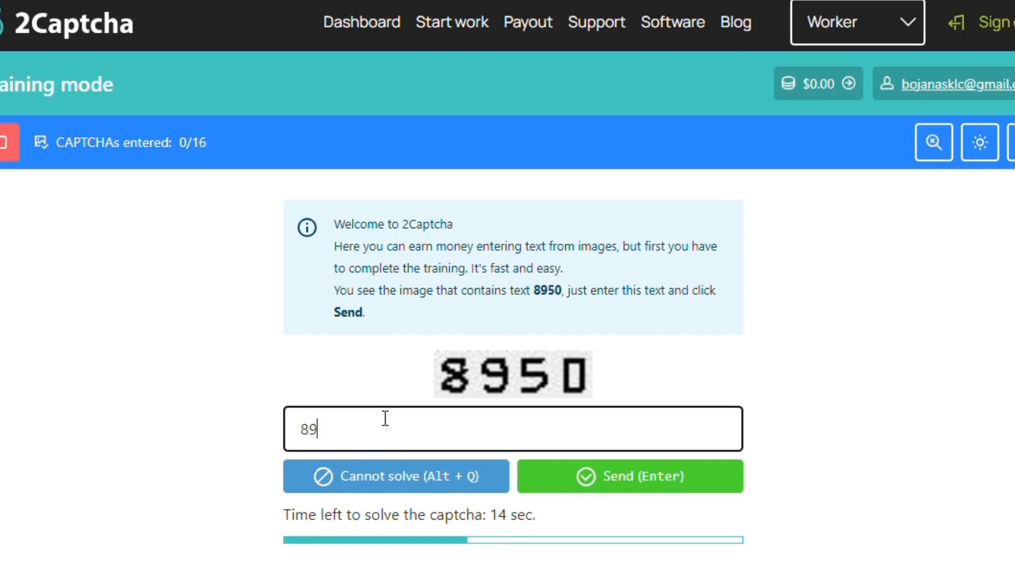
click(629, 476)
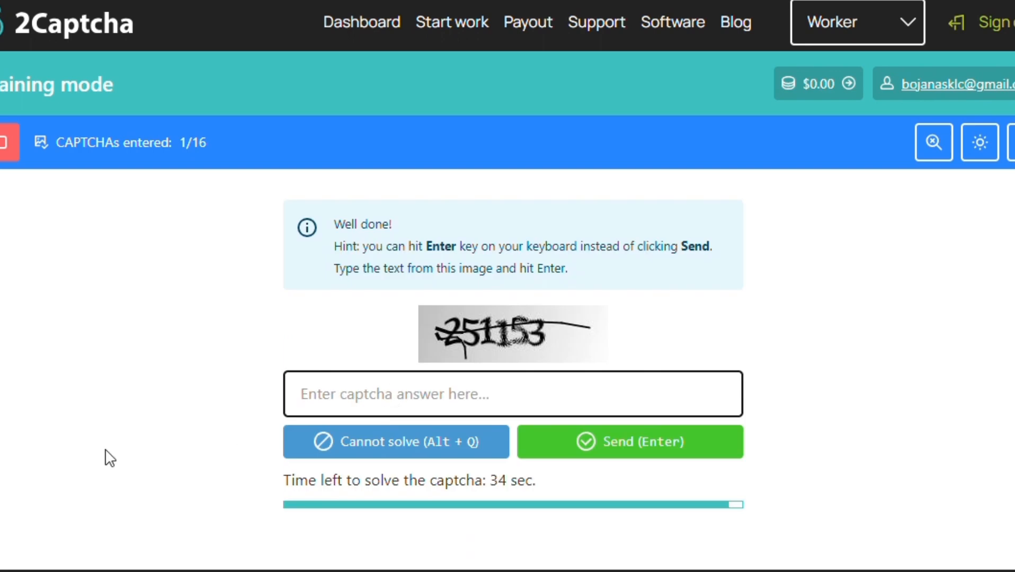
Enter the answers for the second and third text captchas, reaching 3 of 16.
text(25)
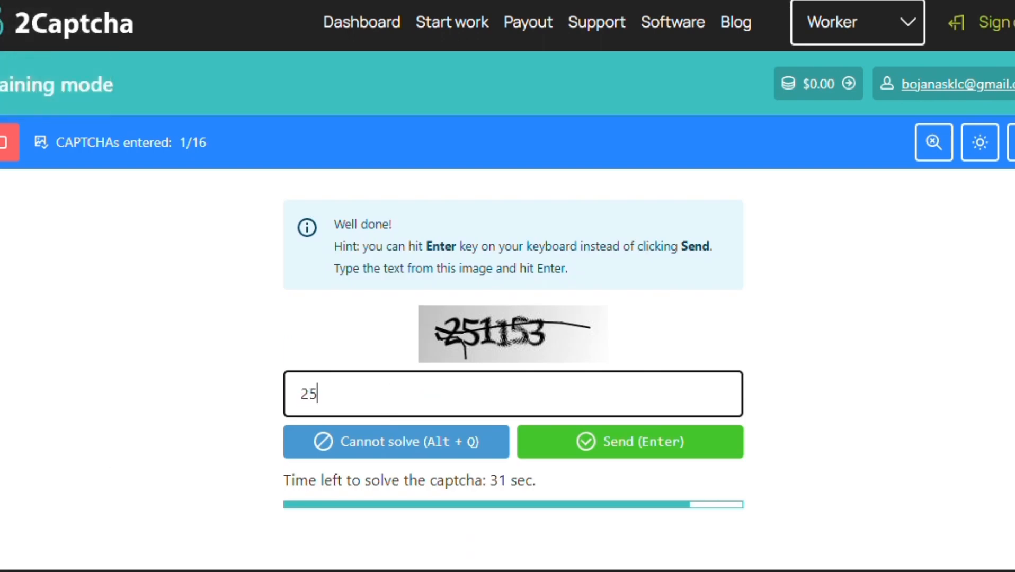
text(1153)
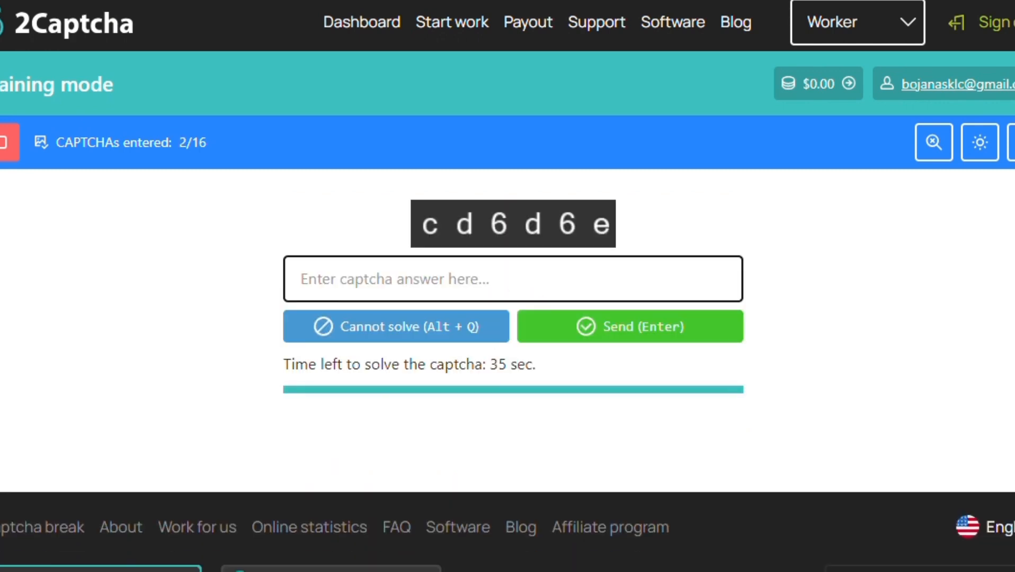
text(c)
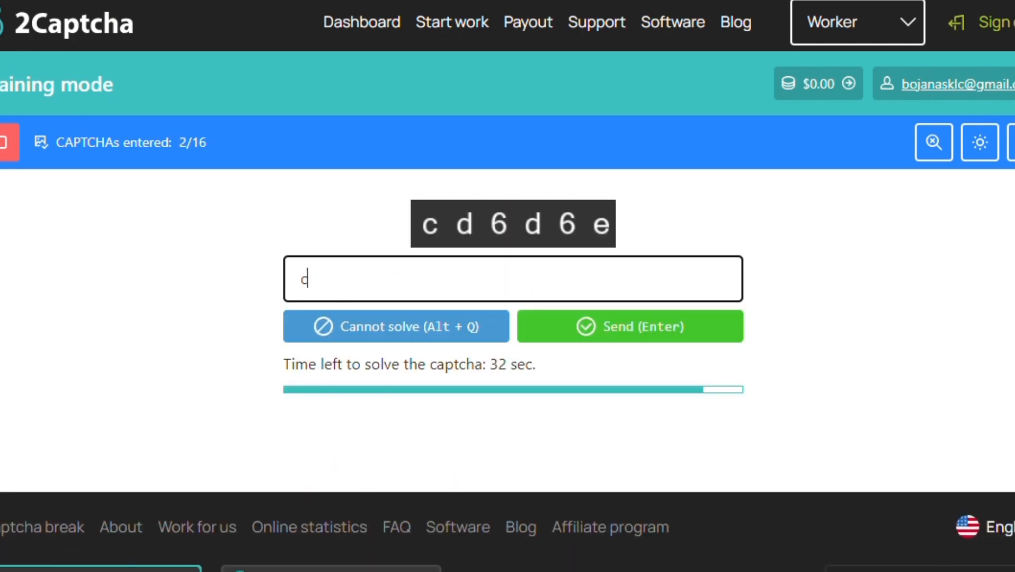
text(d6)
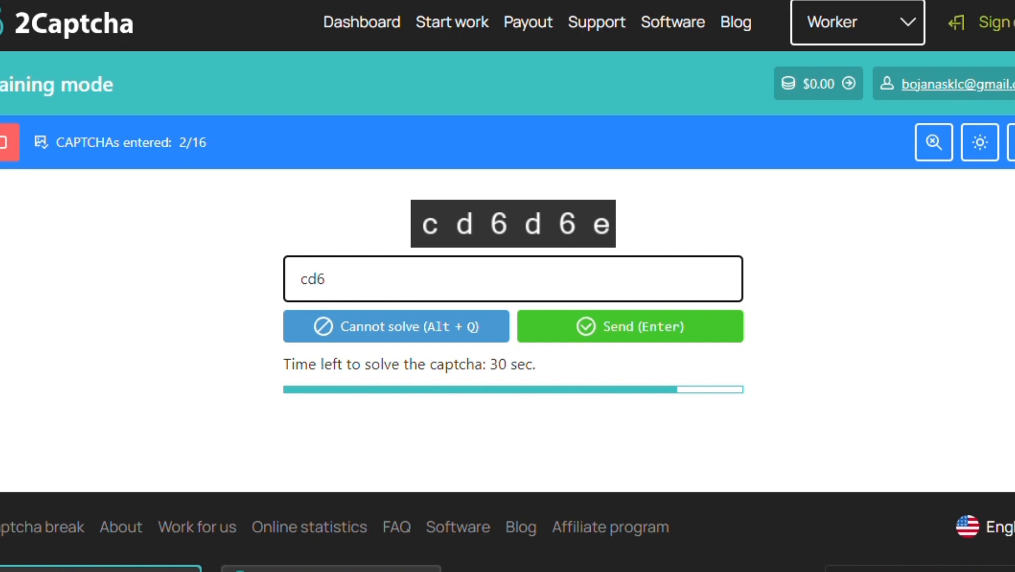
text(d6e)
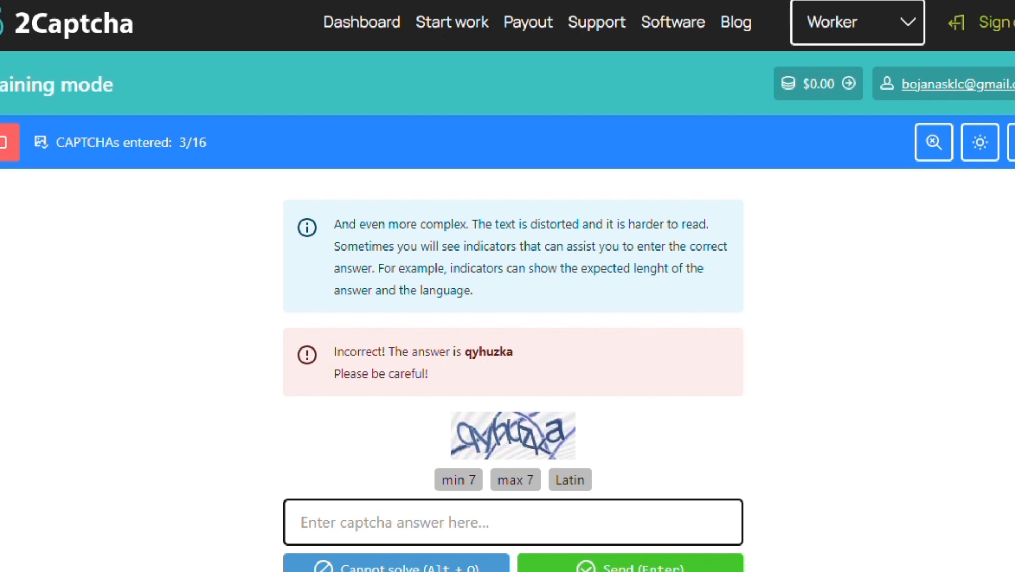
Answer the distorted-text captcha with the letters q, yh, uz and send it.
text(q)
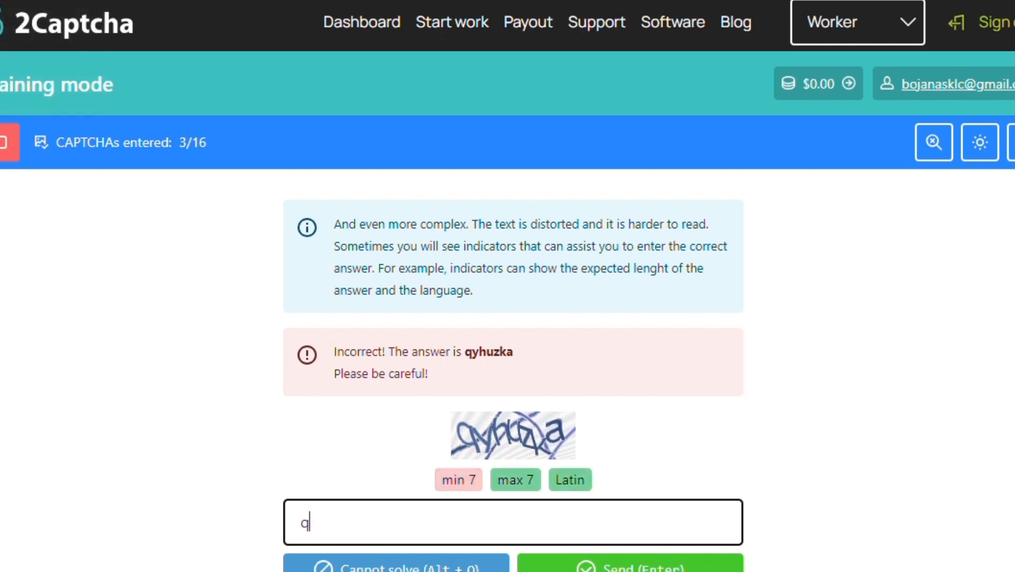
text(yh)
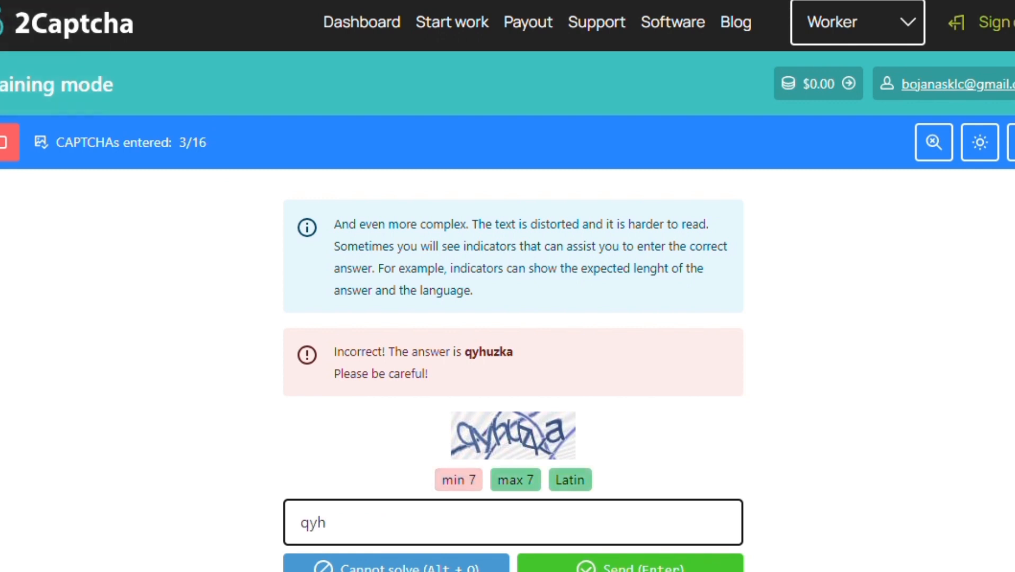
text(uz)
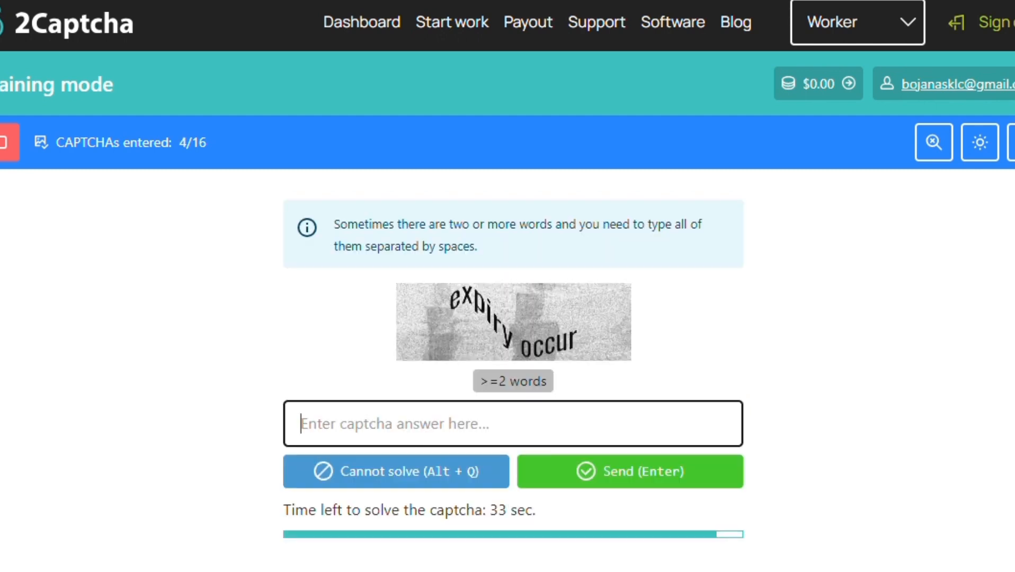
Force-send the two-word answer 'expiry occur', reaching 5 of 16.
text(exp)
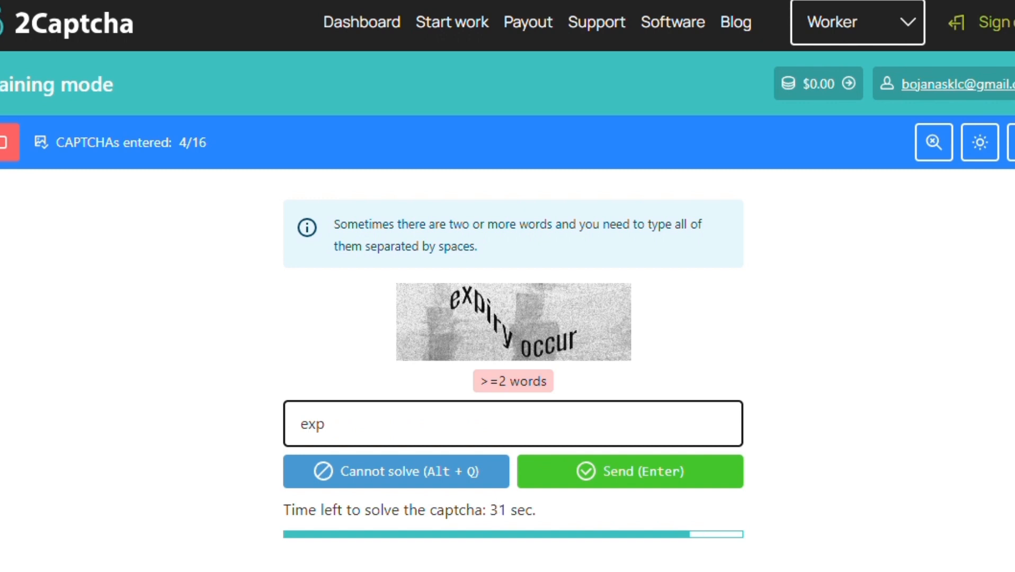
text(iry)
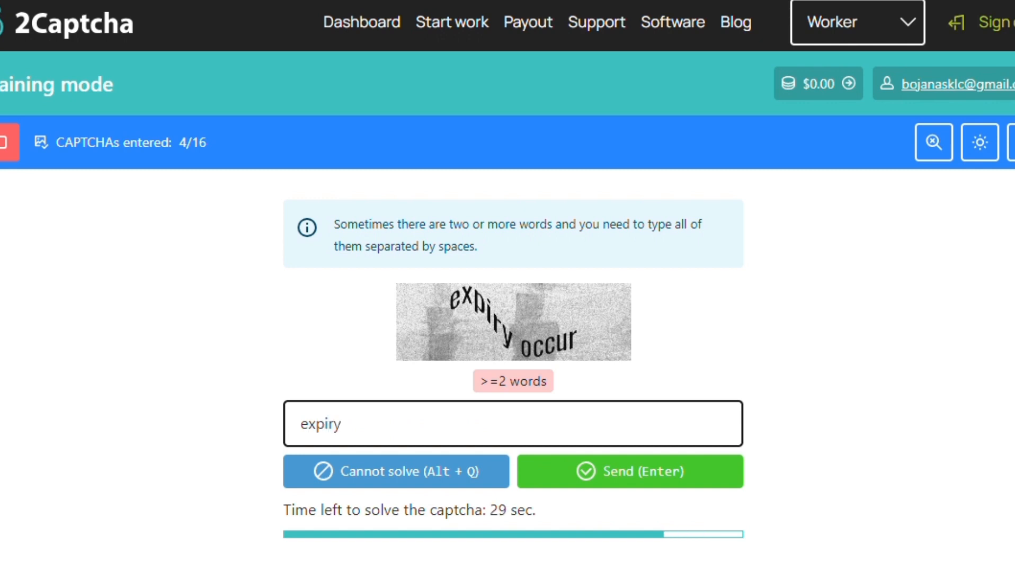
text(occur)
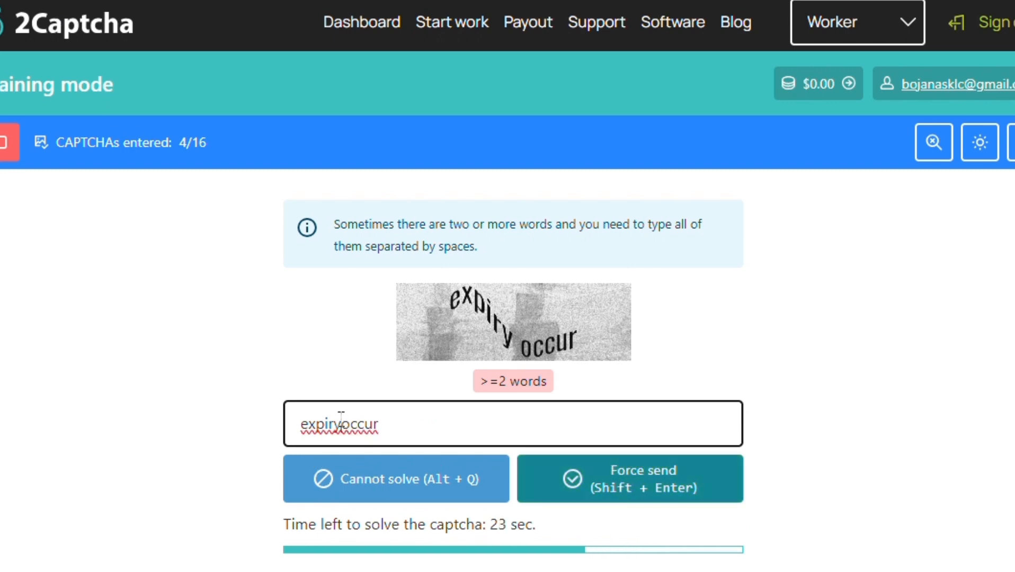
click(630, 478)
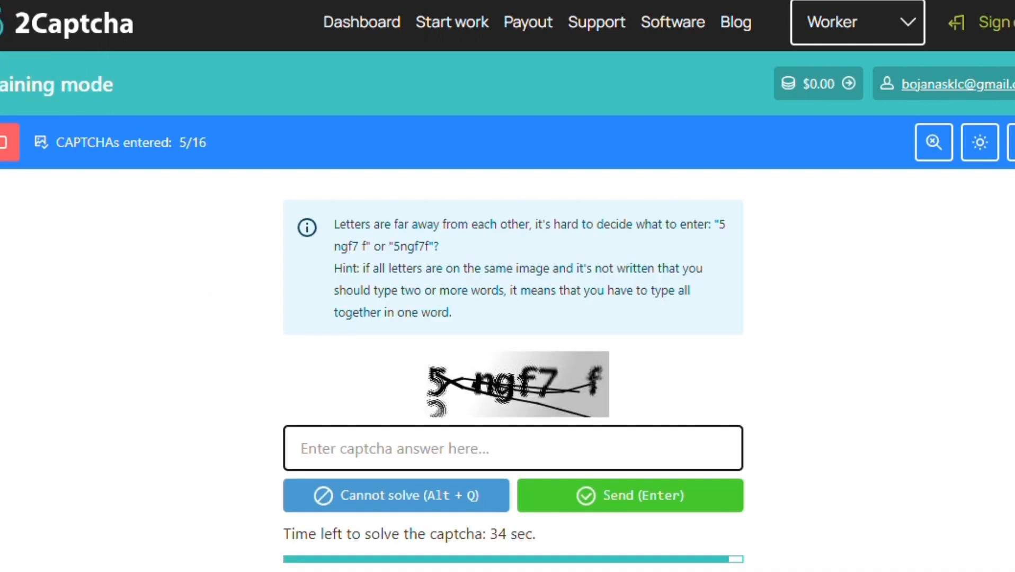
Retry the spaced-letters captcha and finally submit it as one word, 5ng f7 joined.
text(5n)
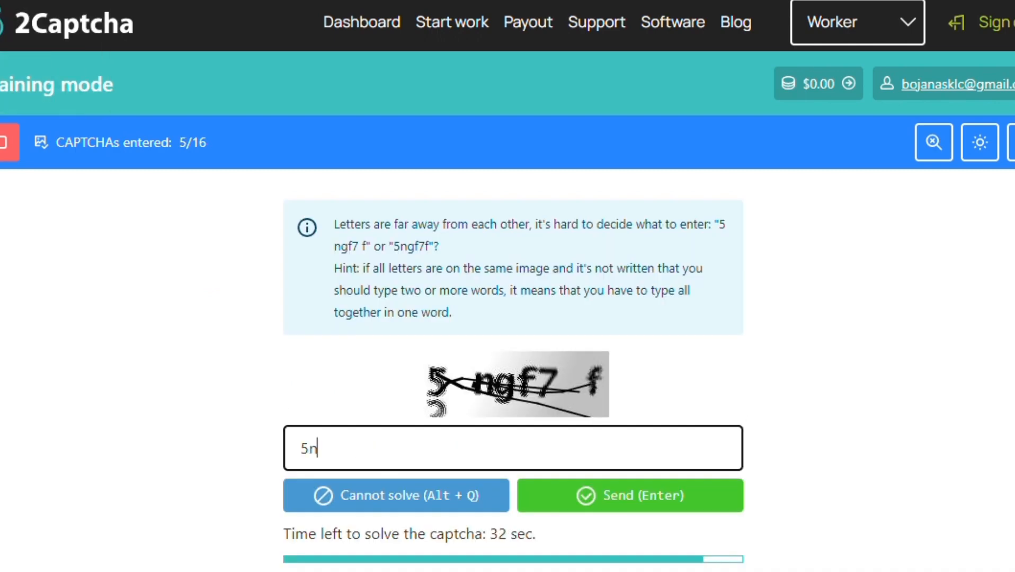
text(gf7 f)
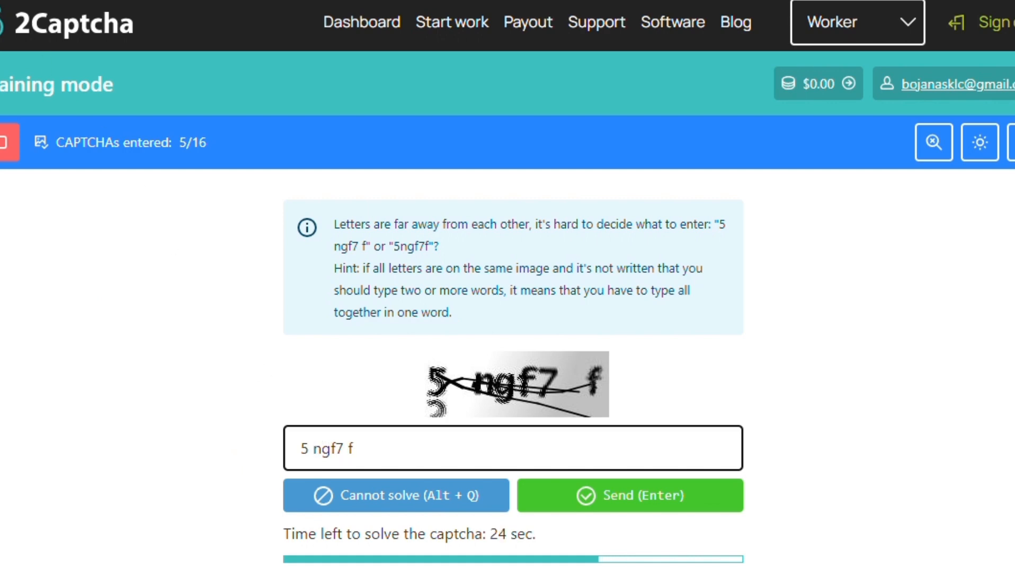
click(628, 495)
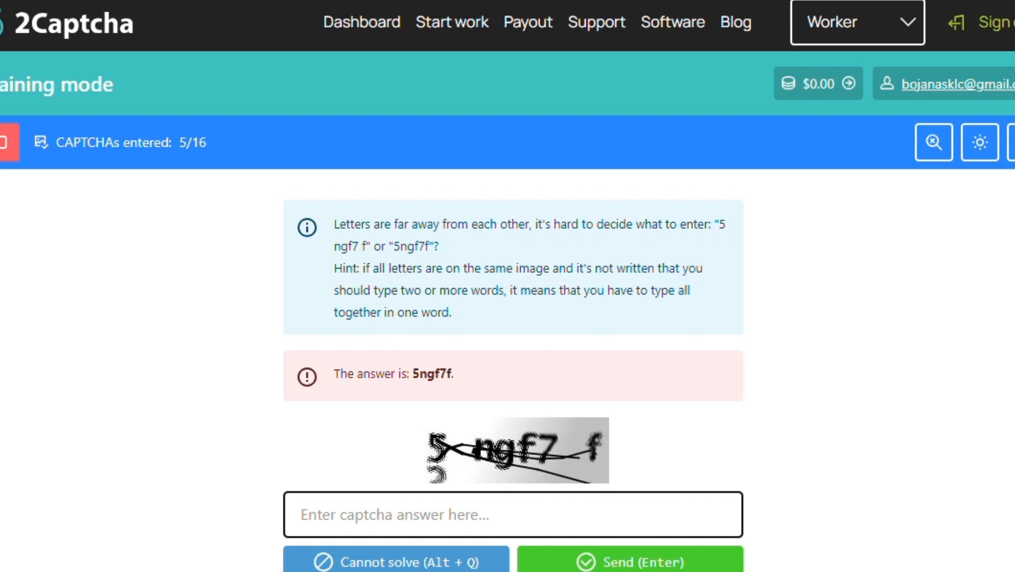
text(5)
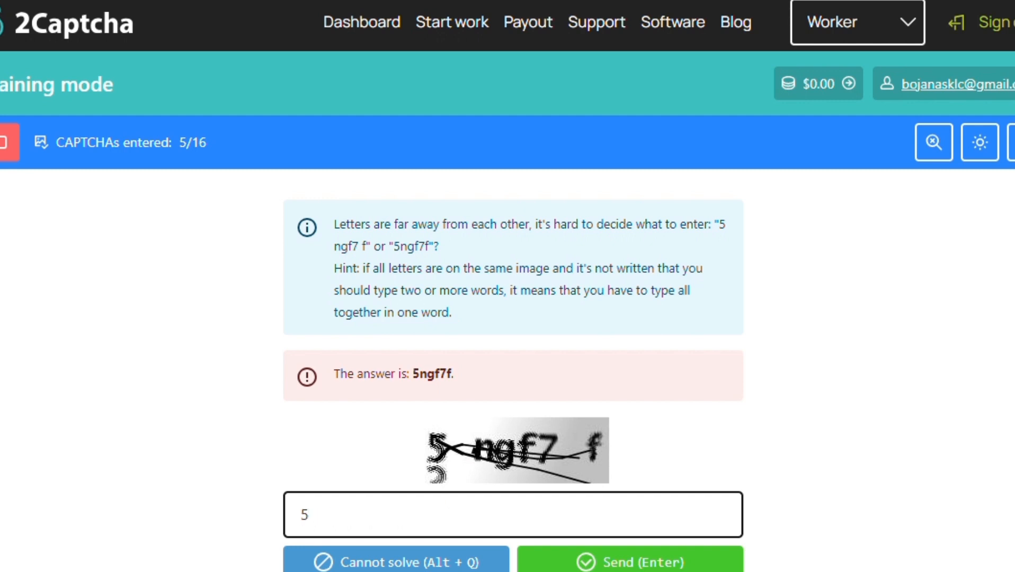
click(310, 515)
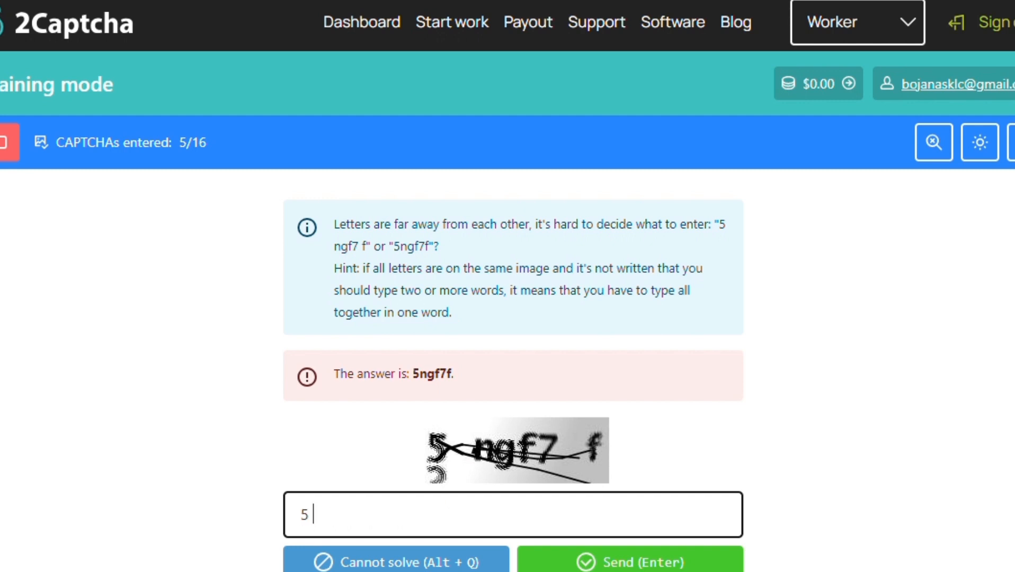
text(ngf7)
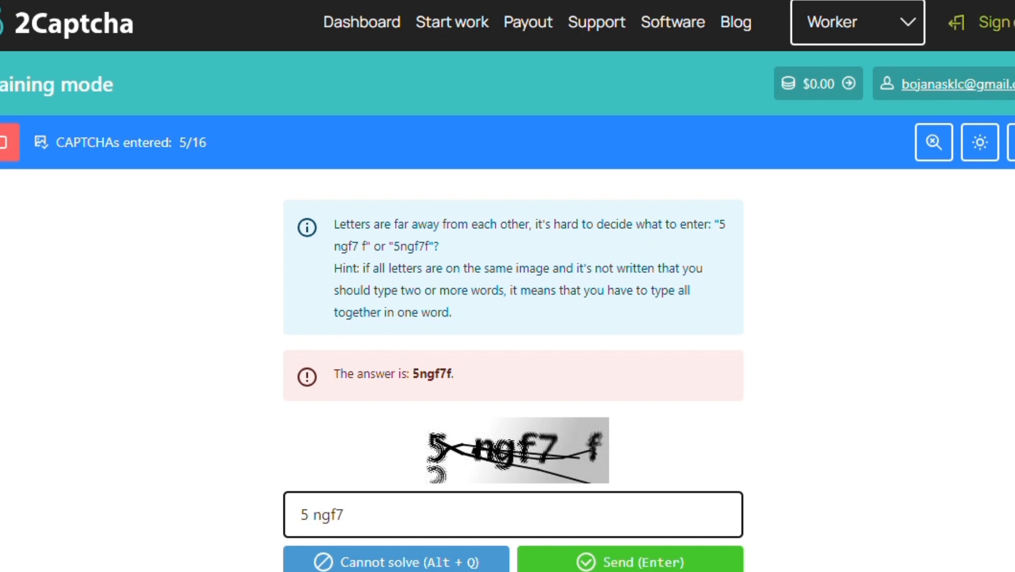
click(512, 515)
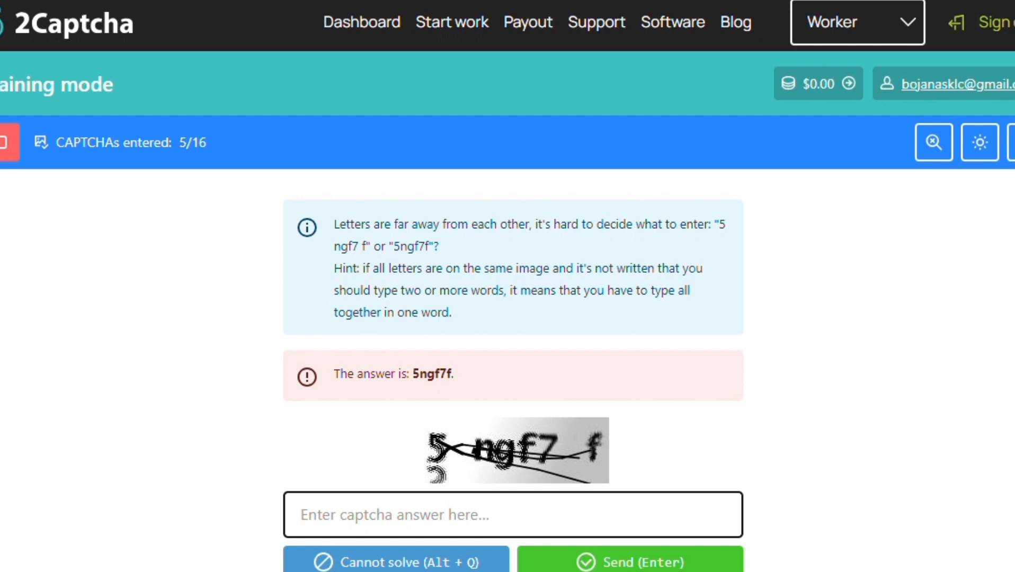
text(5ng)
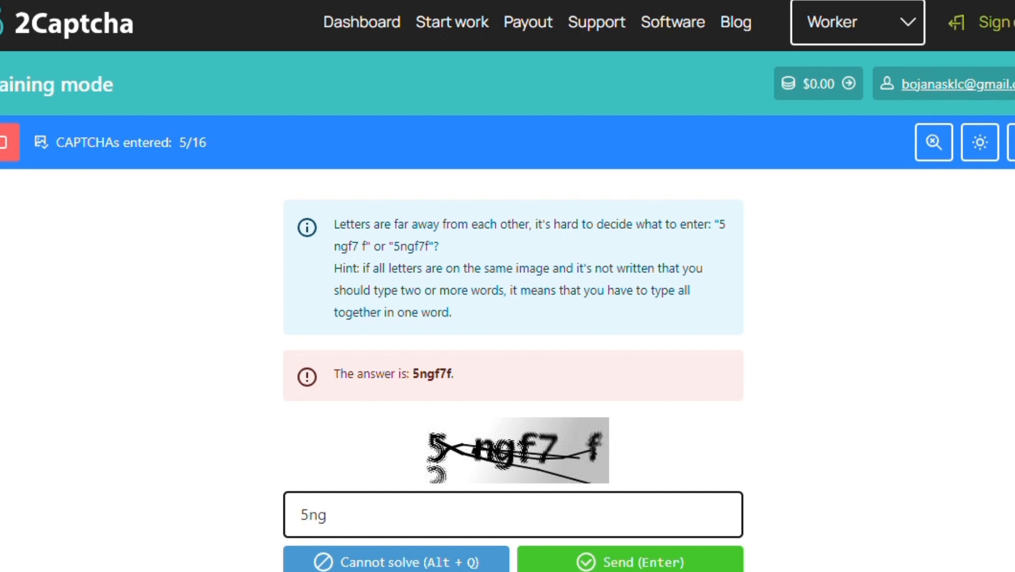
text(f7)
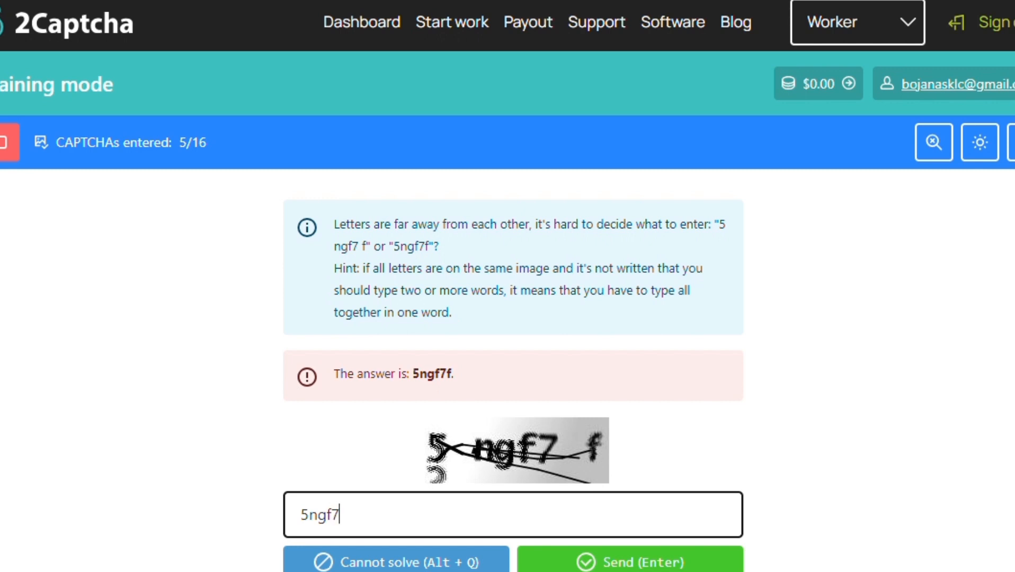
click(627, 561)
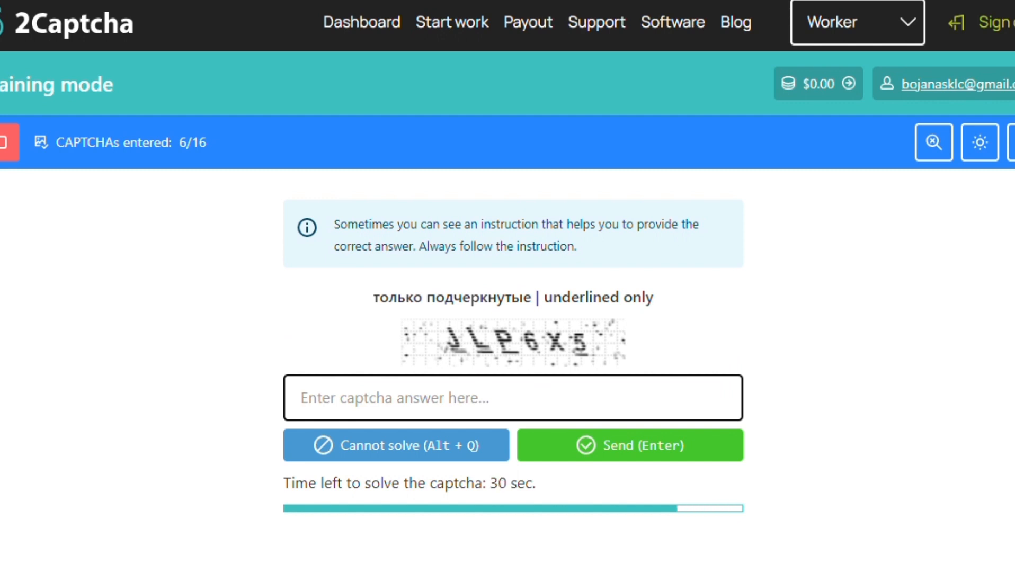
Submit a first attempt 'lp' for the underlined-characters captcha.
click(513, 398)
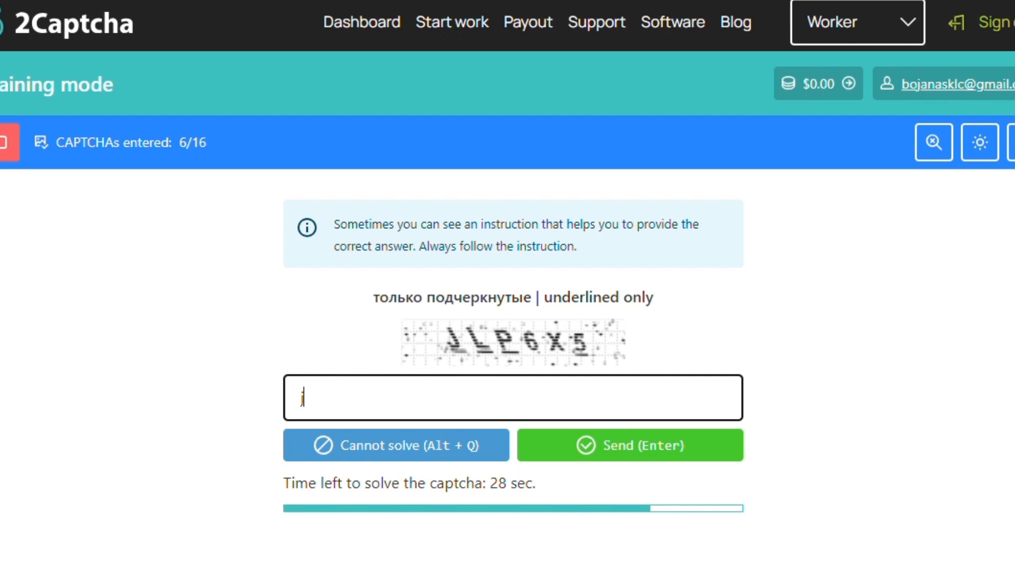
text(lp)
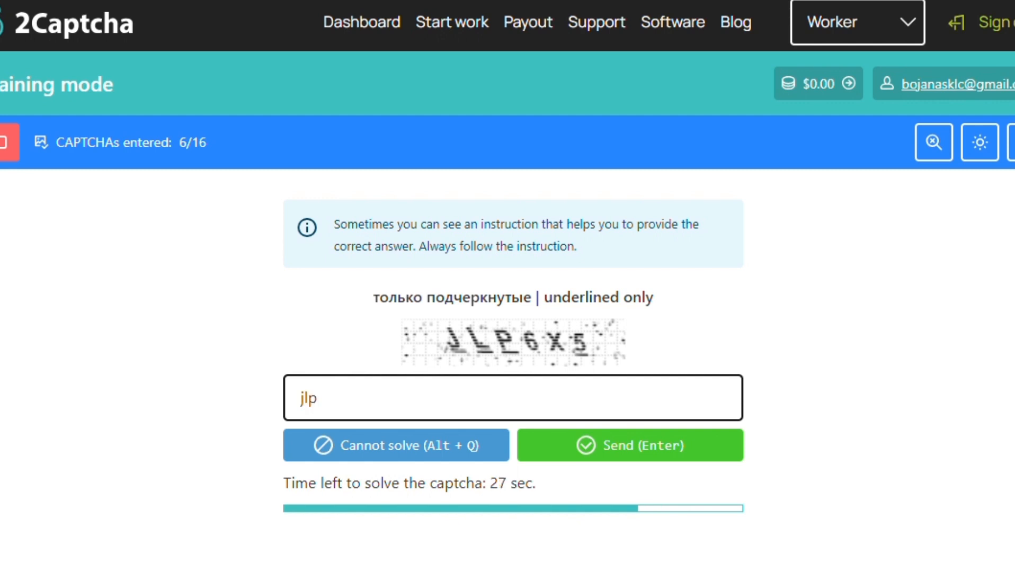
click(630, 445)
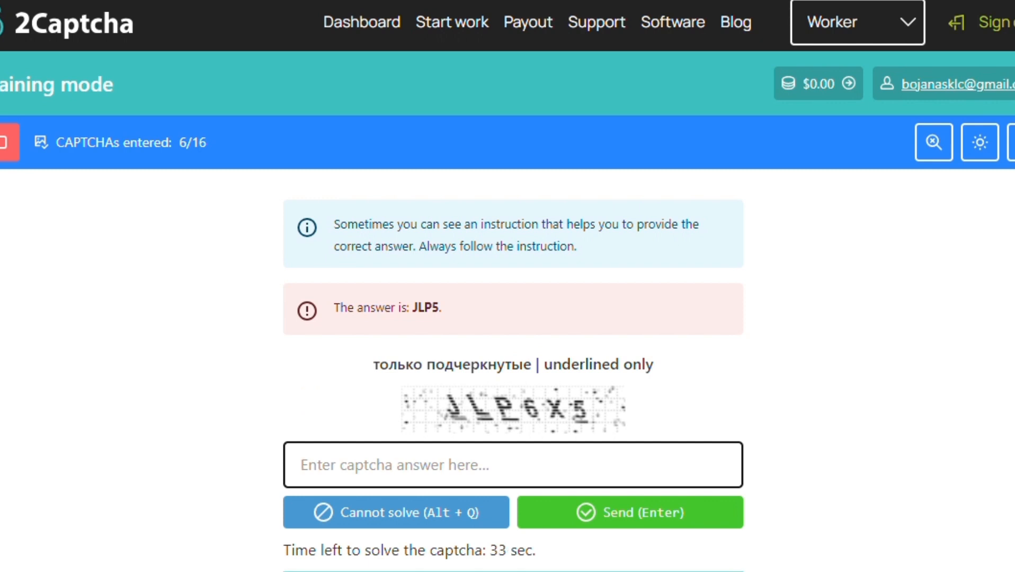
Retry with variants like jlp6x5 and lp5, then submit the underlined characters JLP.
text(jlp)
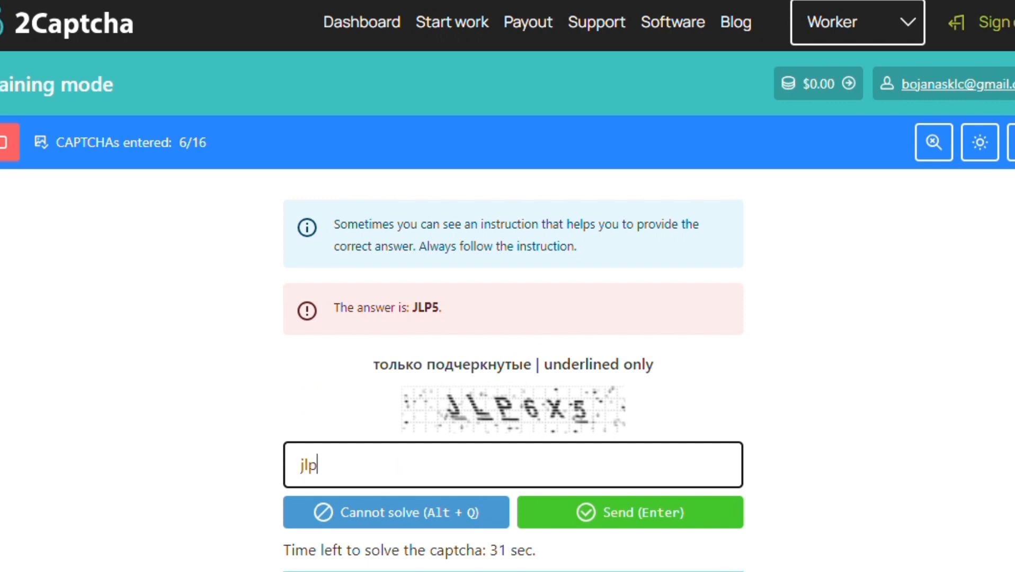
text(6)
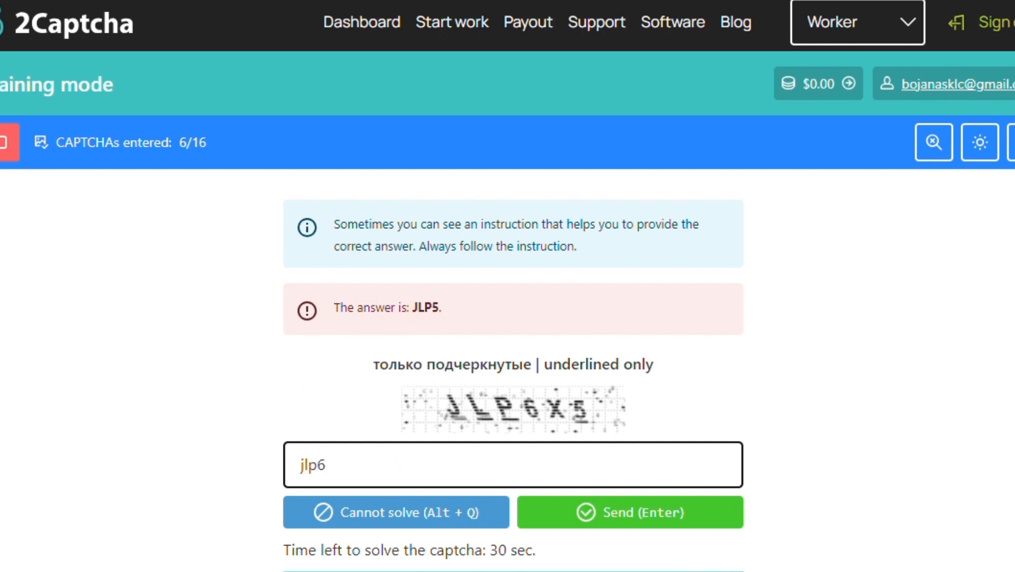
text(x5)
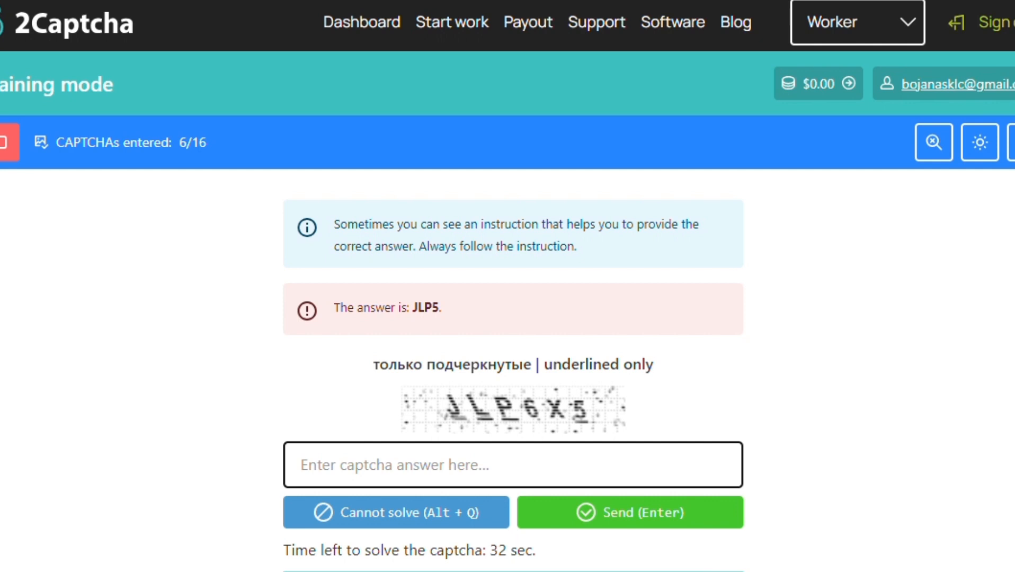
text(j)
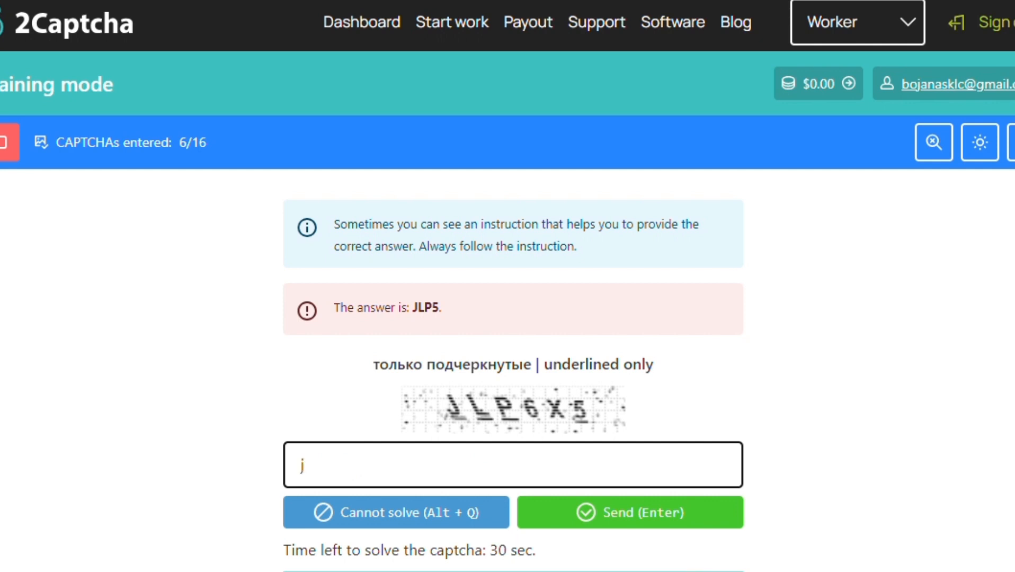
text(lp5)
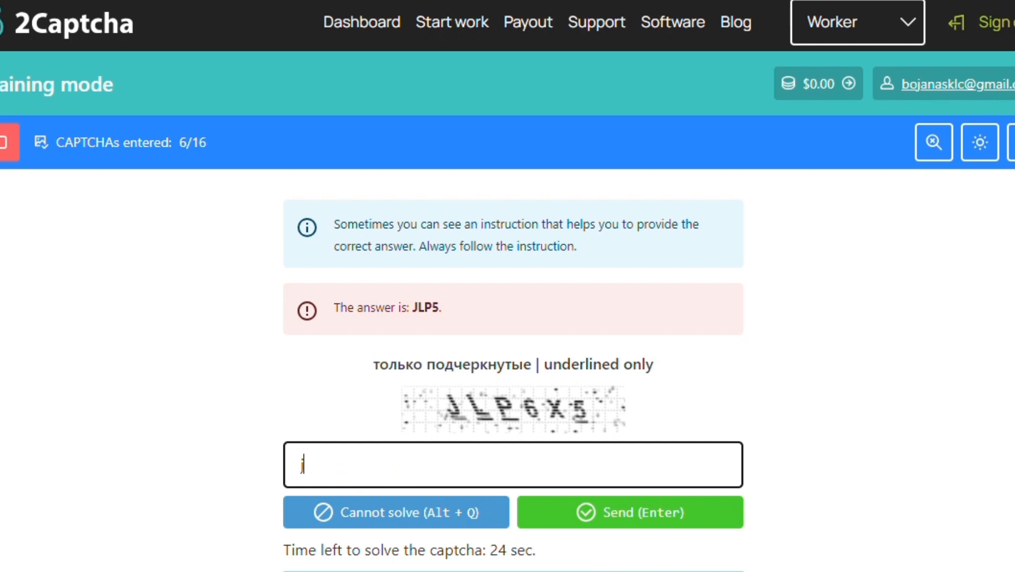
text(lp)
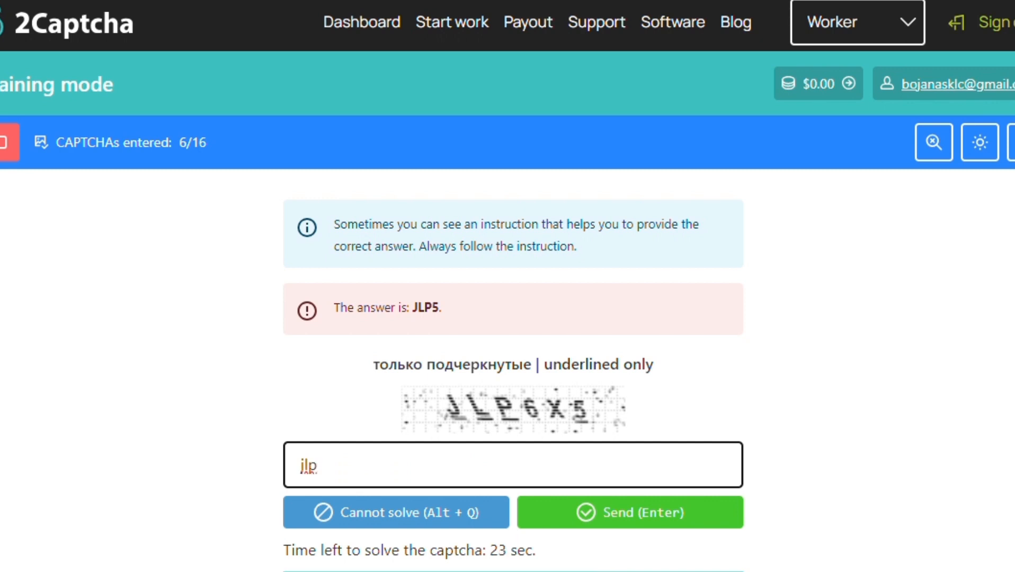
text(5)
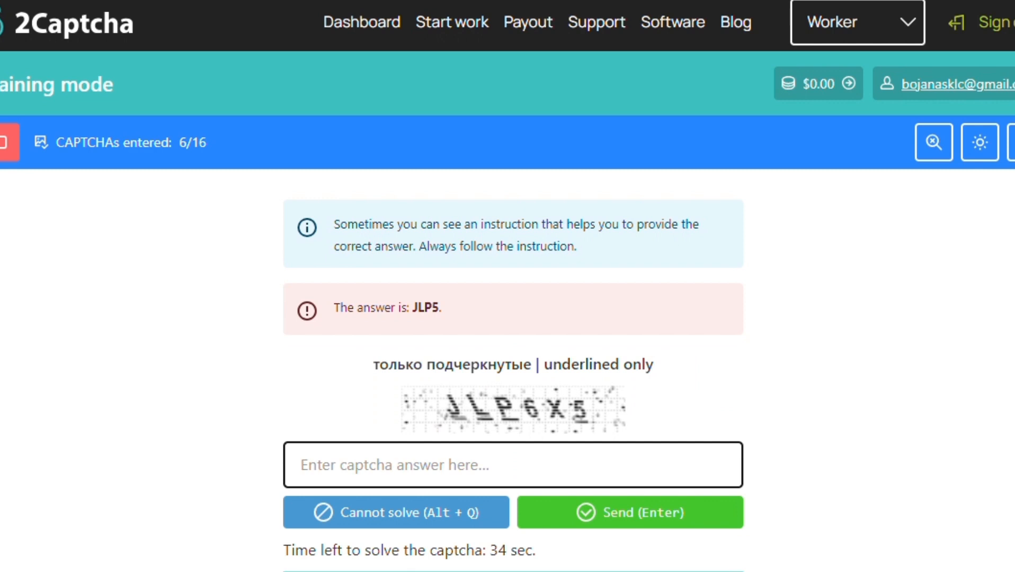
text(JL)
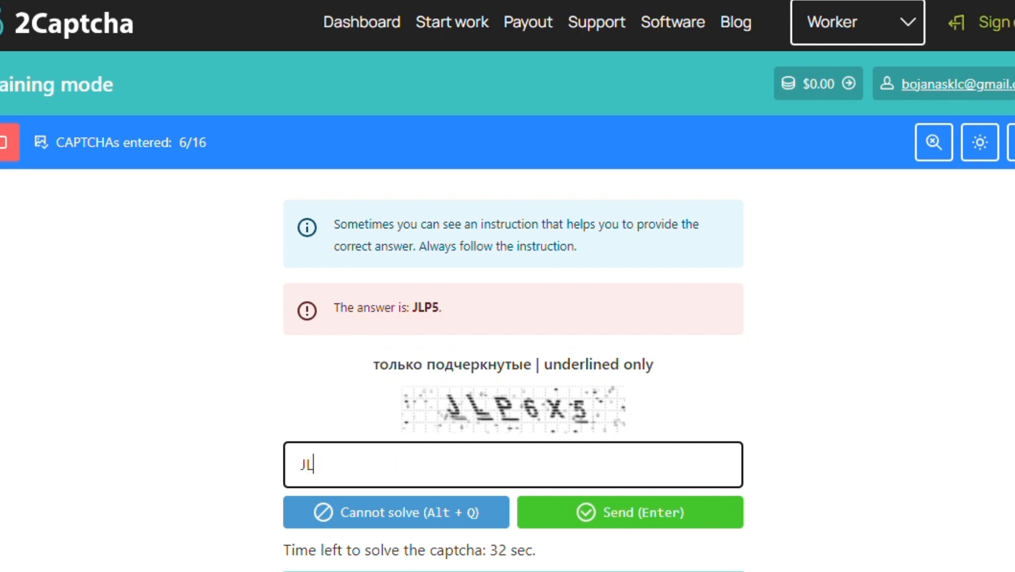
text(P)
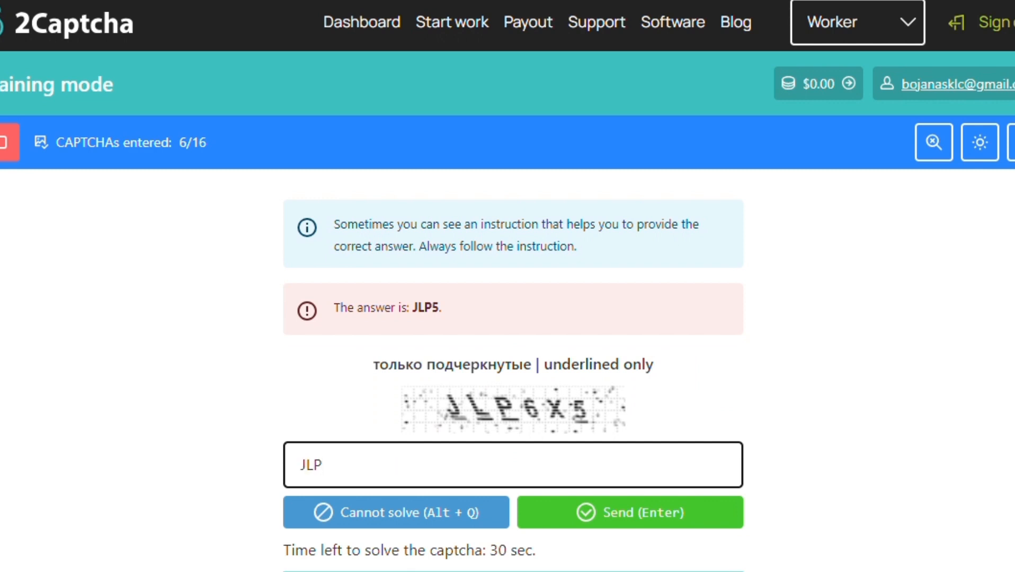
click(629, 512)
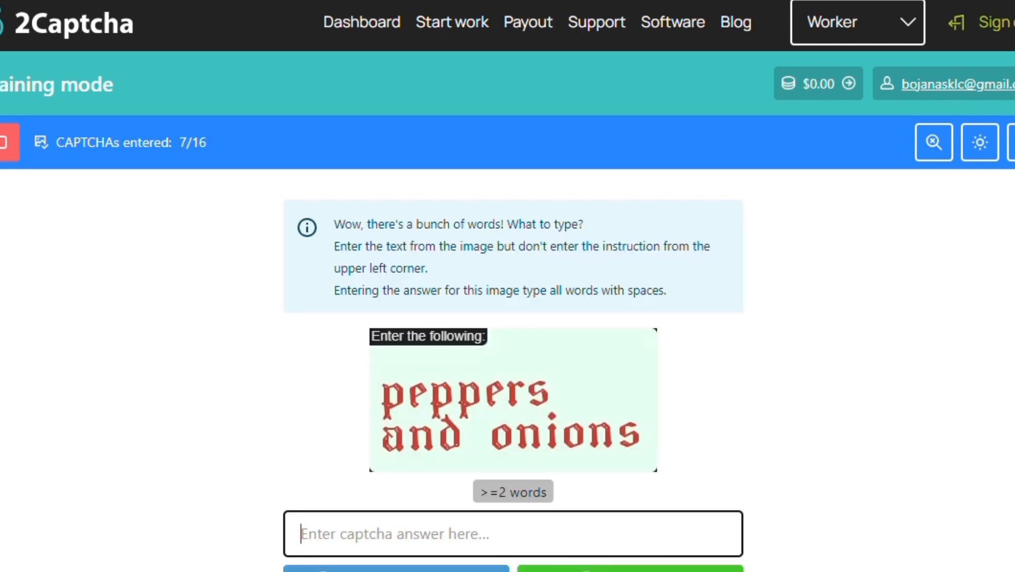
Answer the multi-word captcha with 'pepper onions', reaching 8 of 16.
text(peppers and)
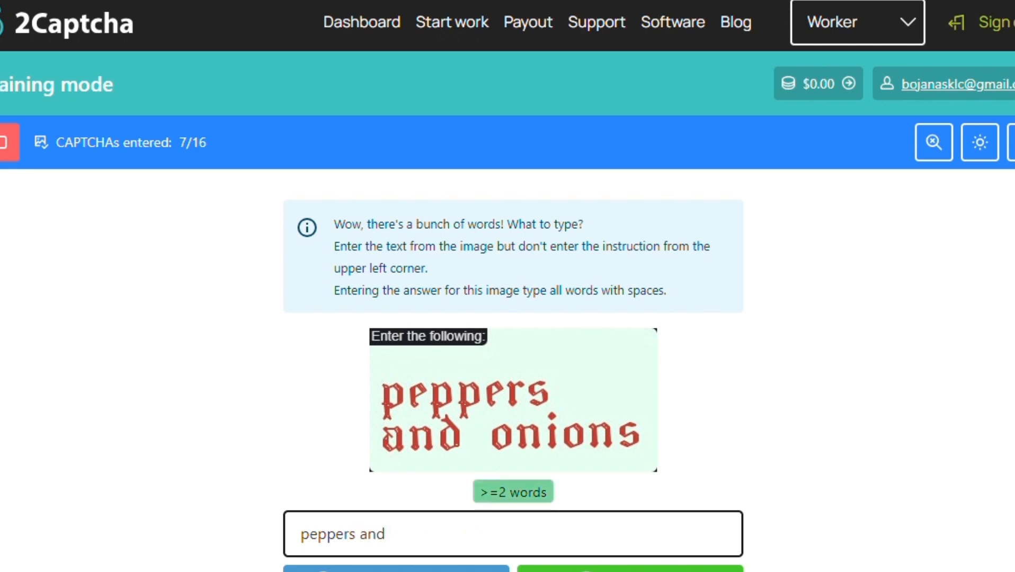
text(onions)
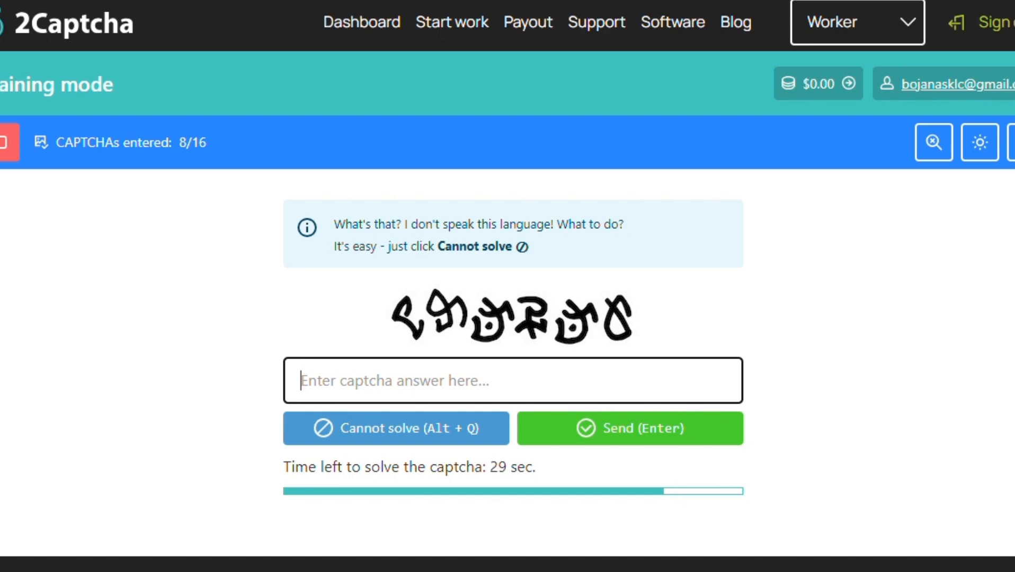
Mark the unknown-script captcha as Cannot solve, reaching 9 of 16.
click(629, 429)
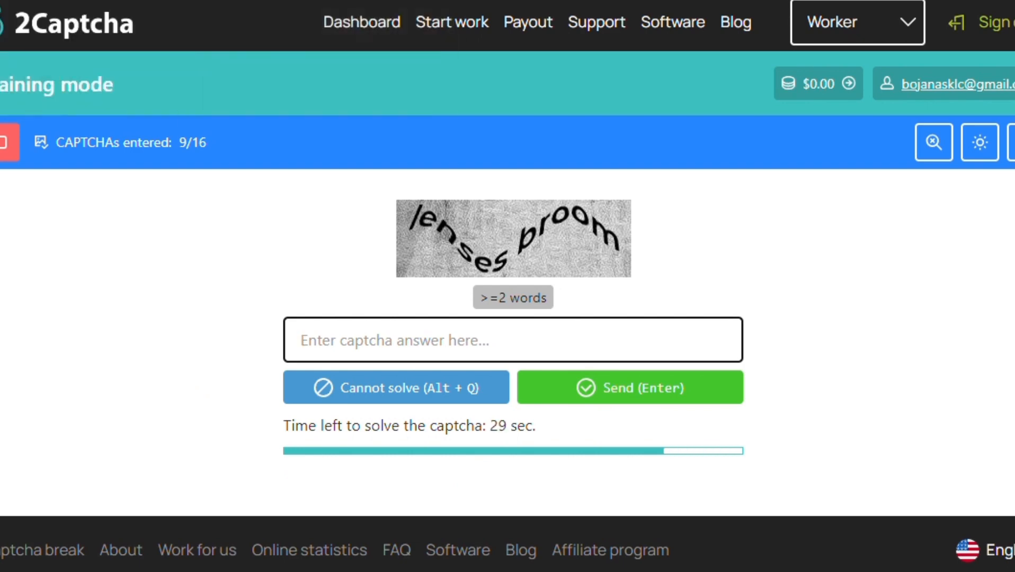
Submit the two-word wavy captcha answer, reaching 10 of 16 and the house image grid.
text(lenses)
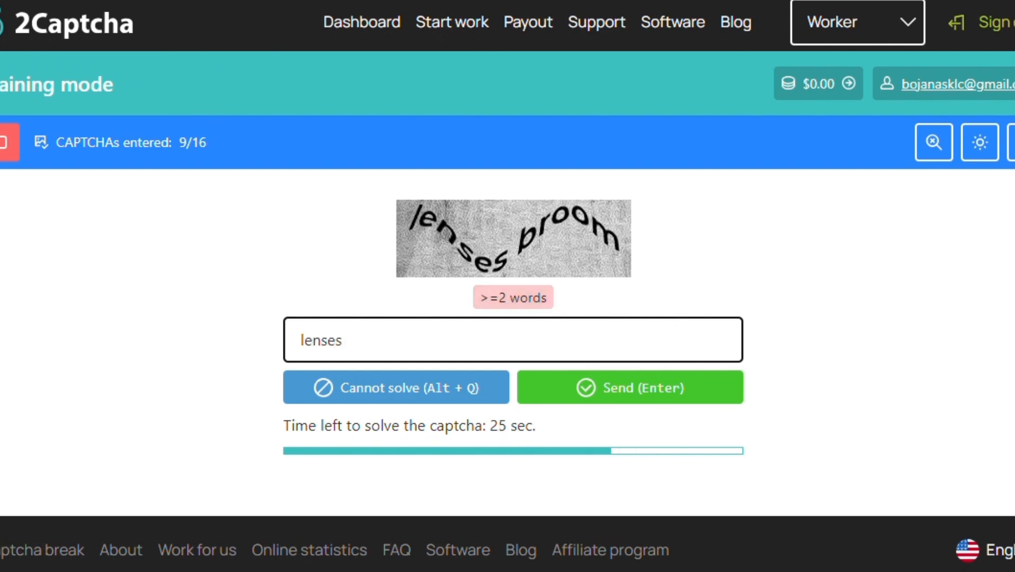
click(628, 387)
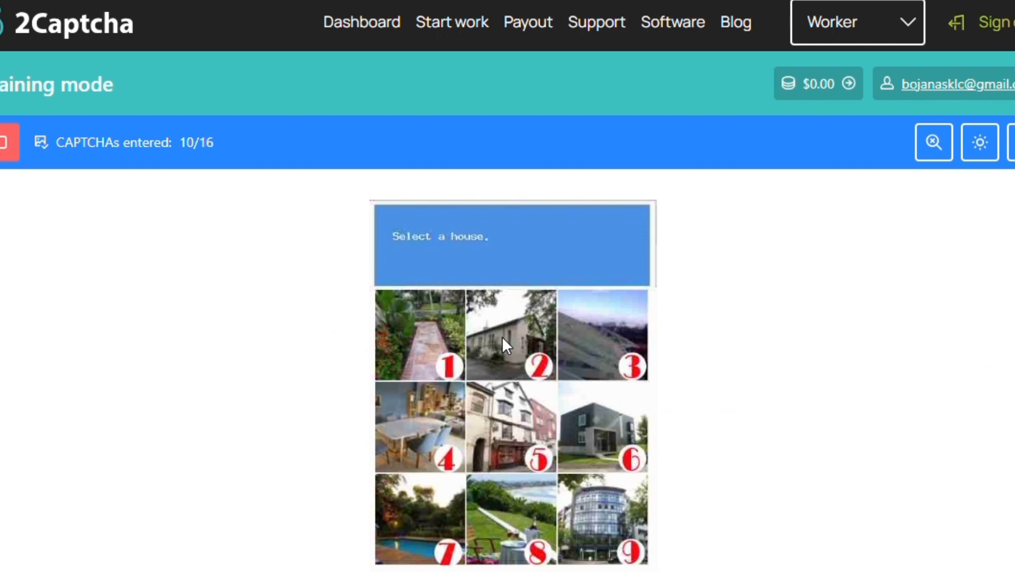
mouse_move(497, 340)
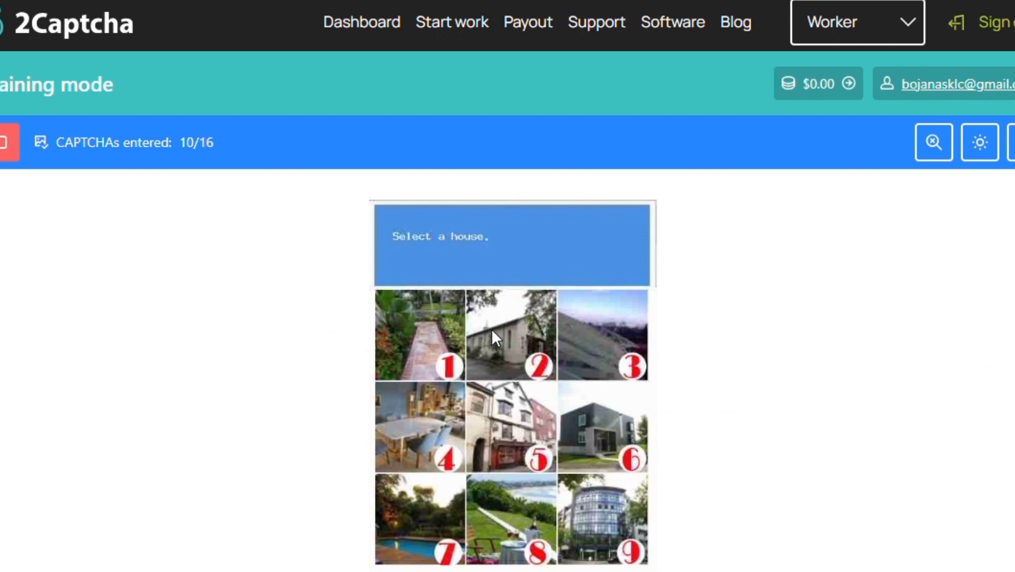
mouse_move(525, 434)
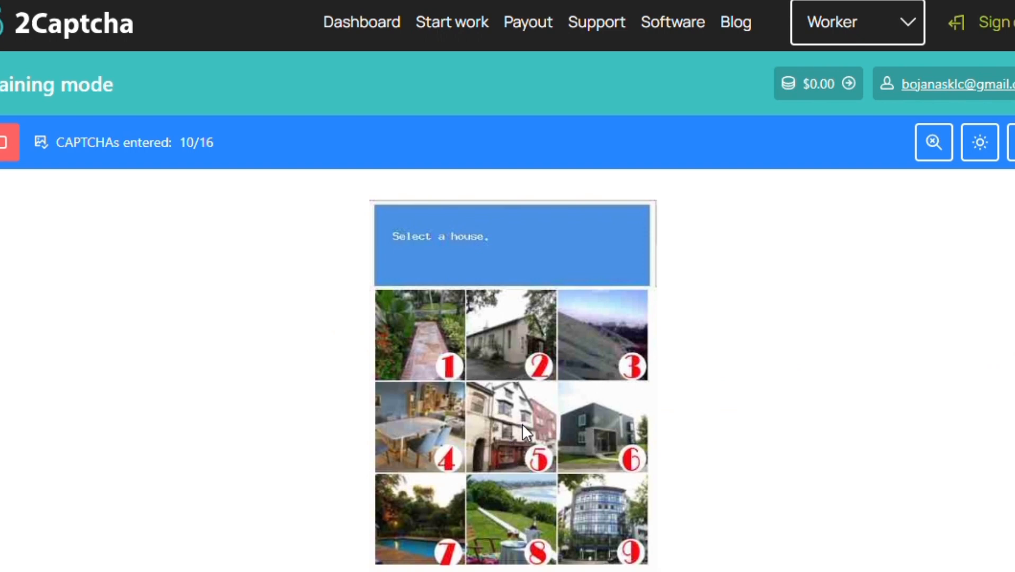
mouse_move(524, 440)
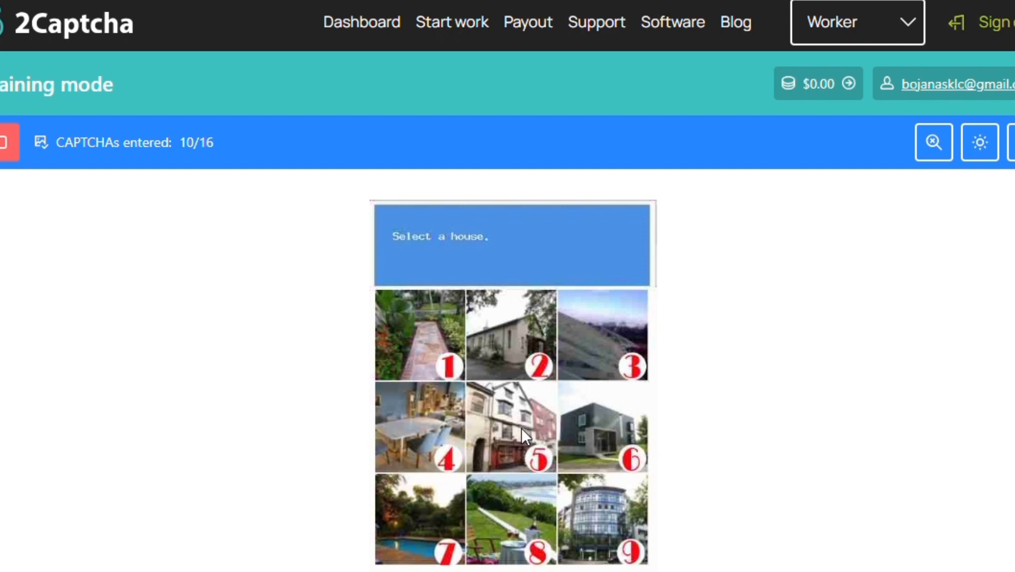
mouse_move(469, 222)
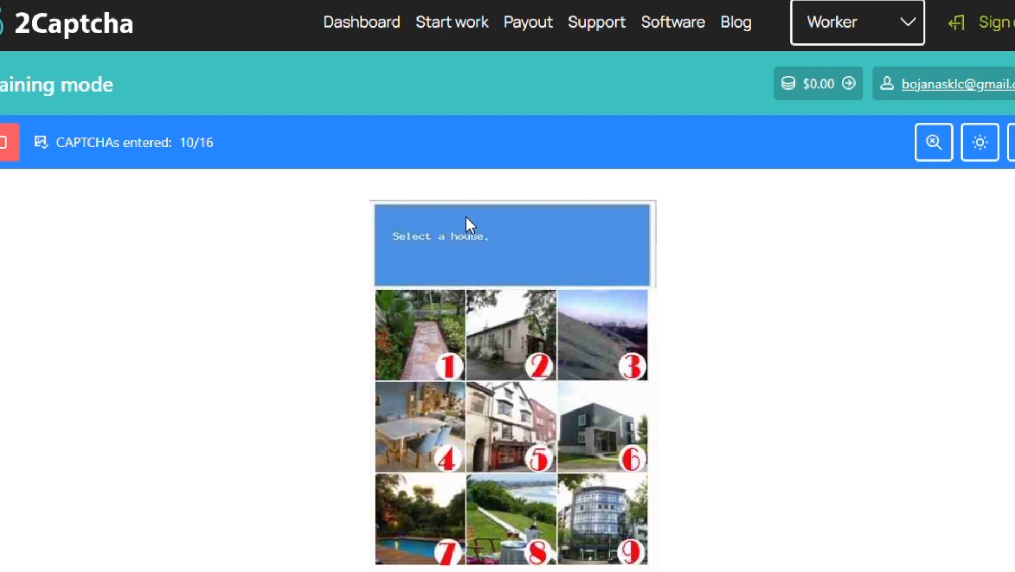
mouse_move(488, 440)
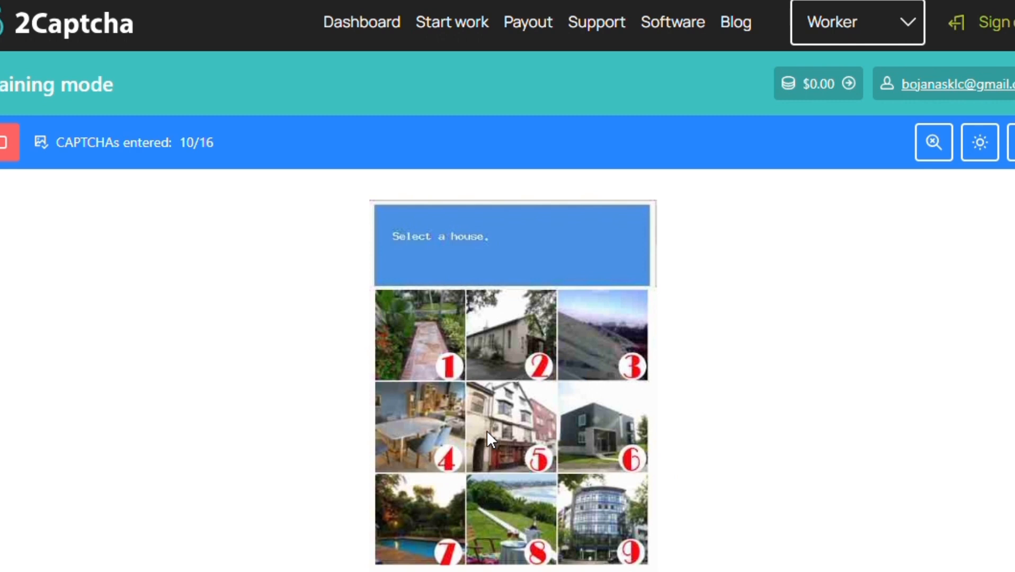
mouse_move(618, 526)
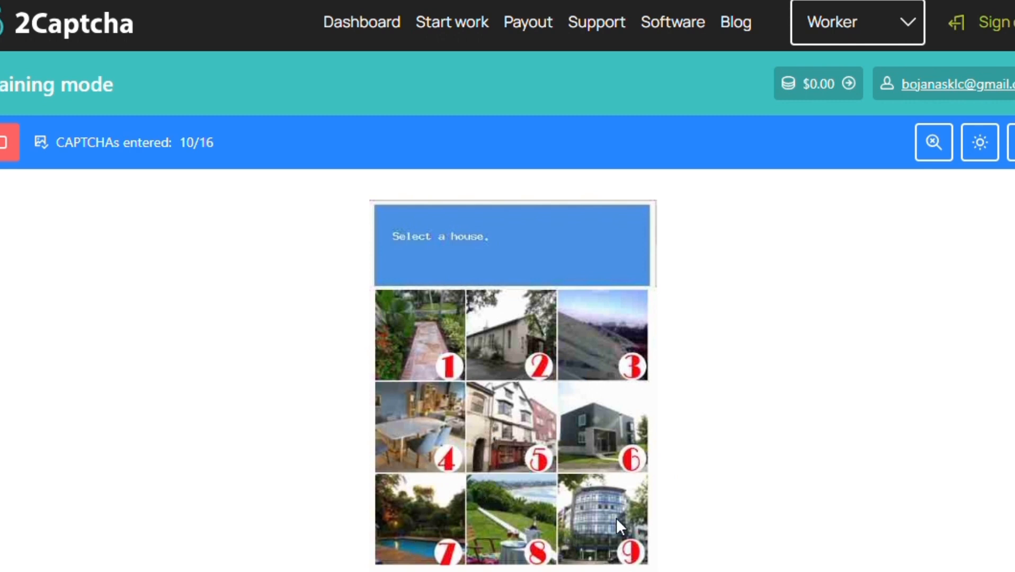